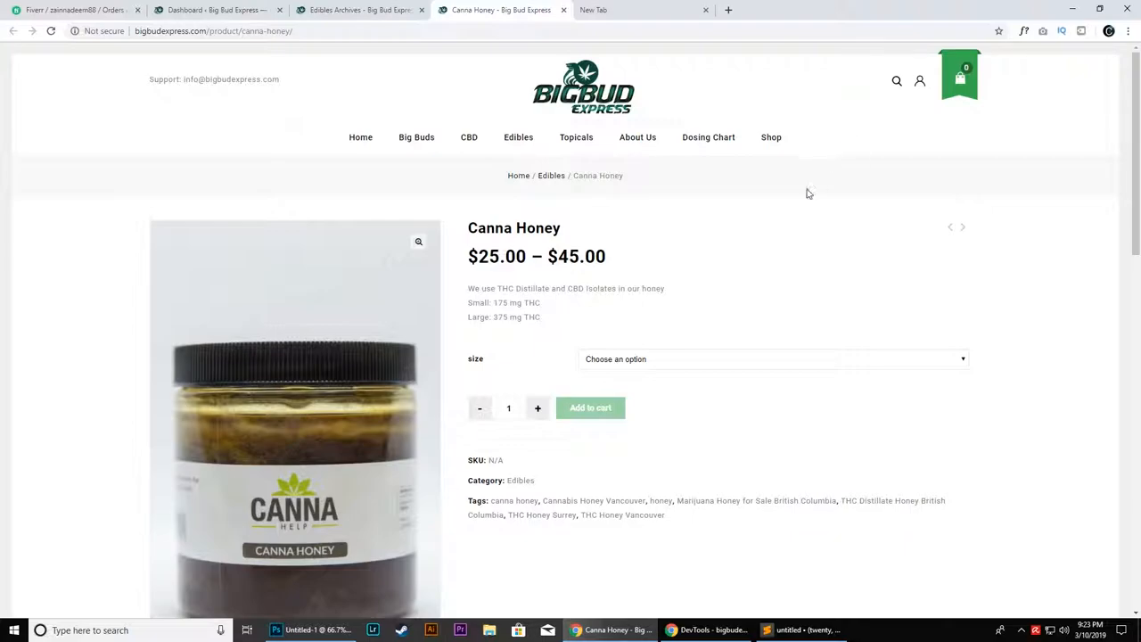
{"action": "mouse_move", "coordinate": [773, 213]}
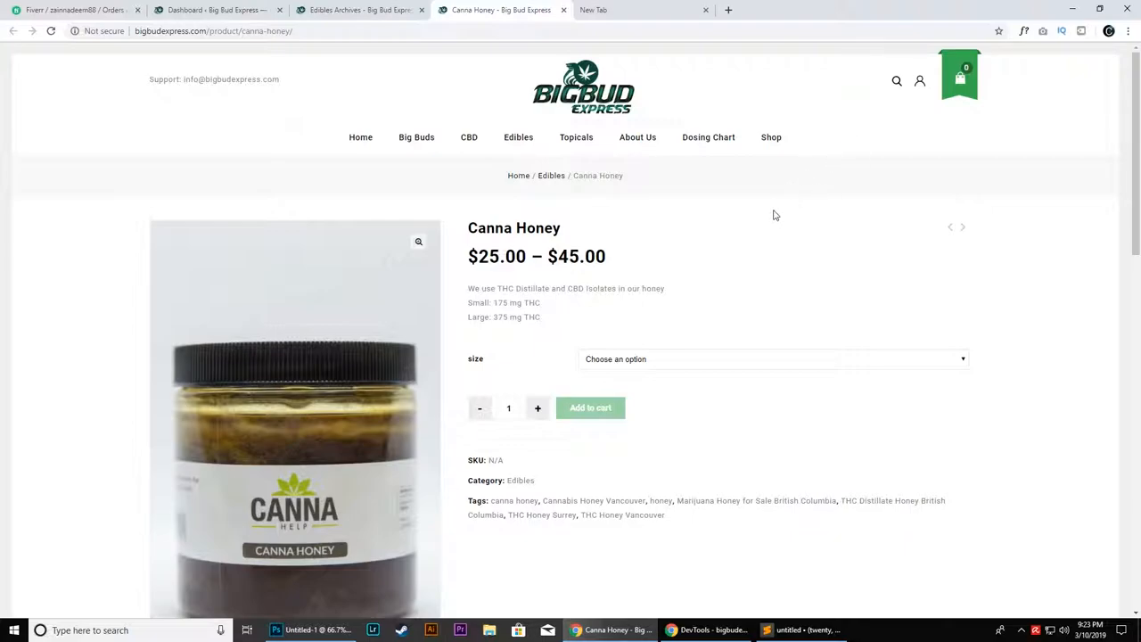
- Review the Canna Honey storefront page and move to the Edibles category listing
{"action": "scroll", "scroll_direction": "down", "scroll_amount": 3}
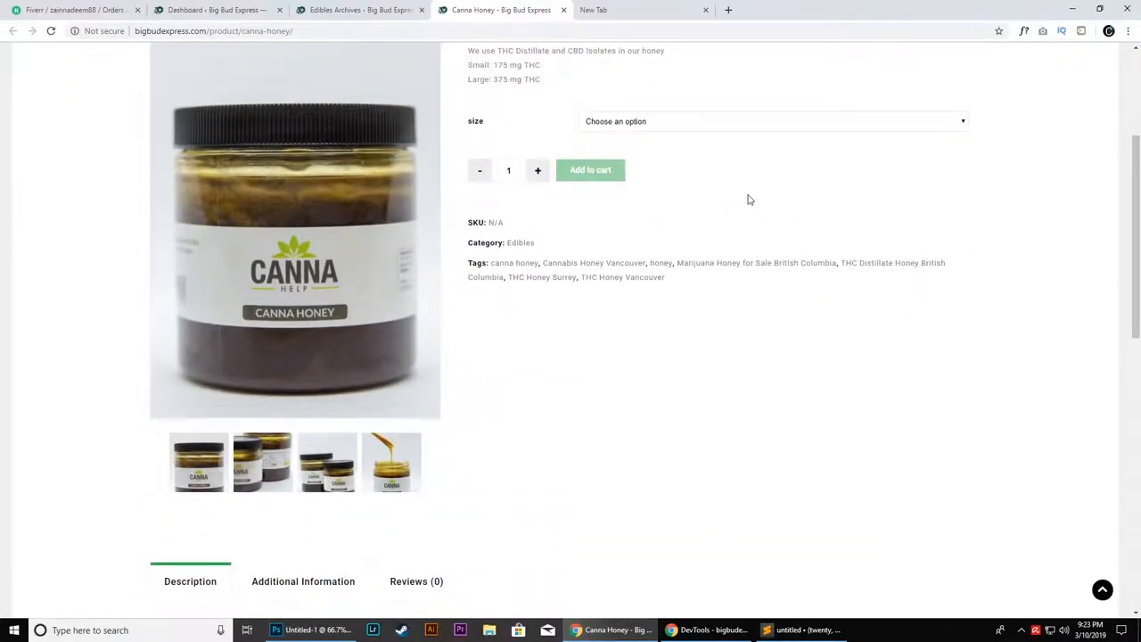
{"action": "scroll", "scroll_direction": "up", "scroll_amount": 3}
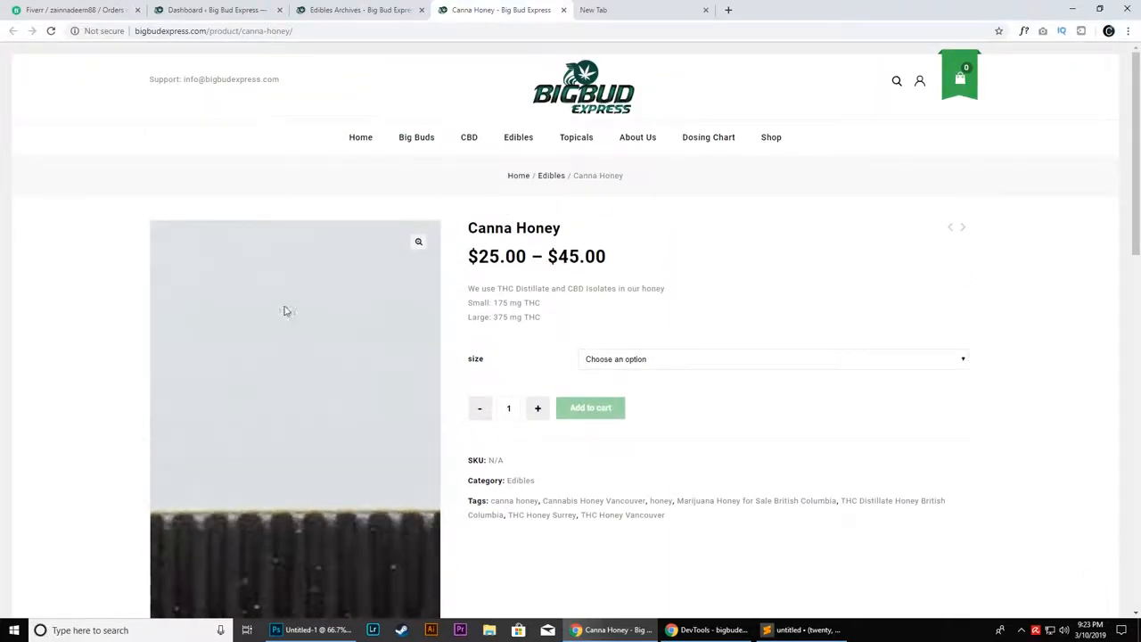
{"action": "scroll", "scroll_direction": "down", "scroll_amount": 3}
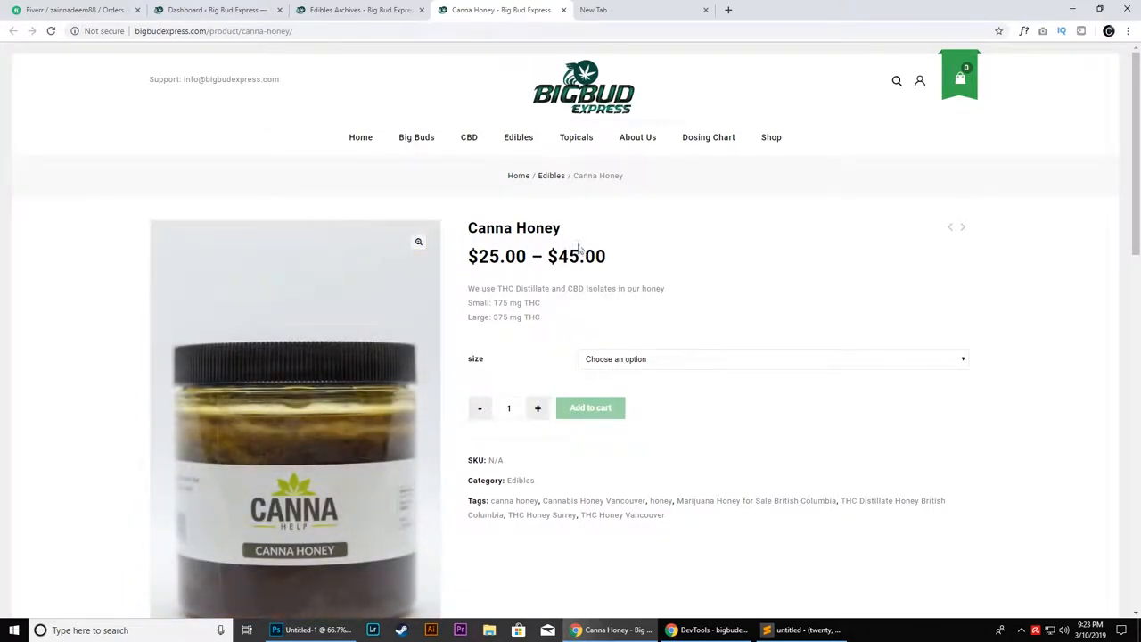
{"action": "right_click", "coordinate": [513, 228]}
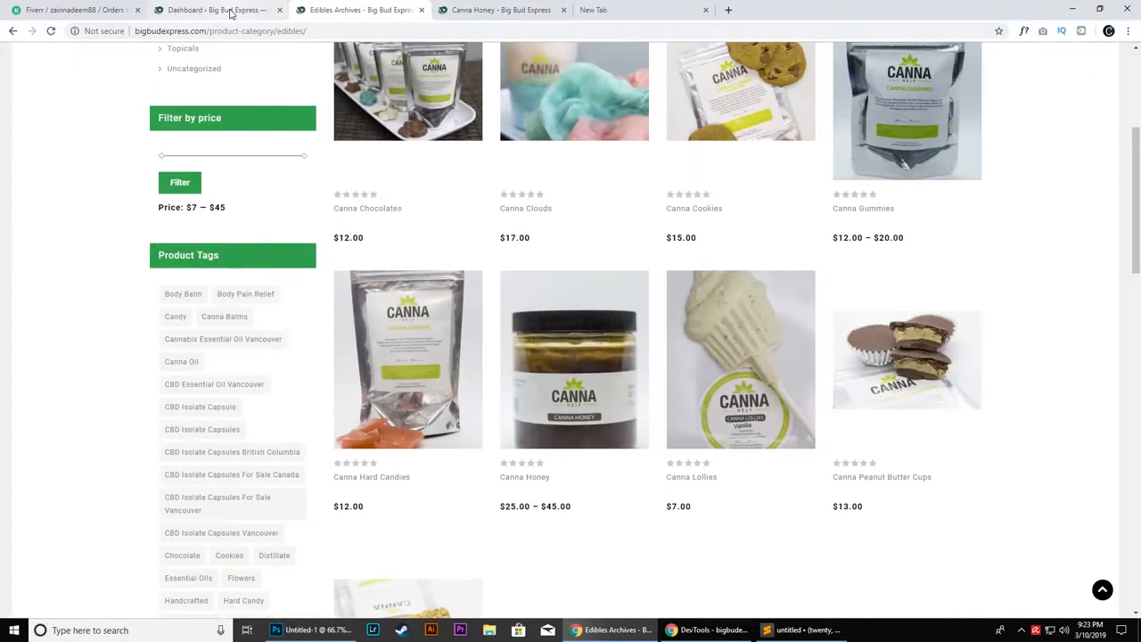
- From the admin dashboard, search All Products for 'Canna Honey' and open its edit page
{"action": "left_click", "coordinate": [214, 11]}
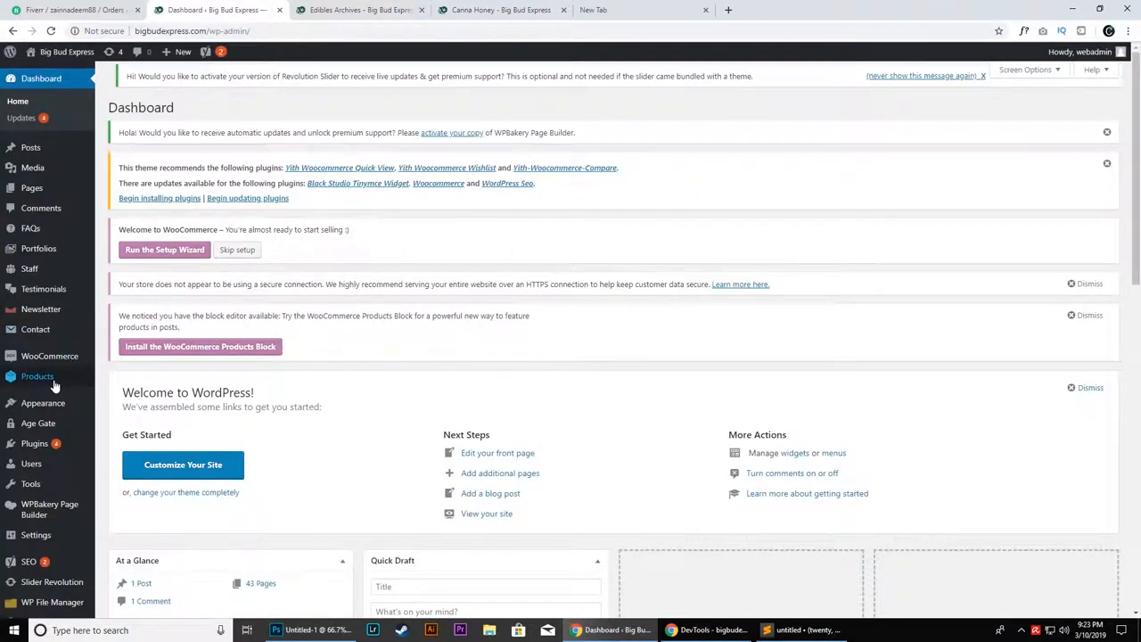
{"action": "left_click", "coordinate": [221, 52]}
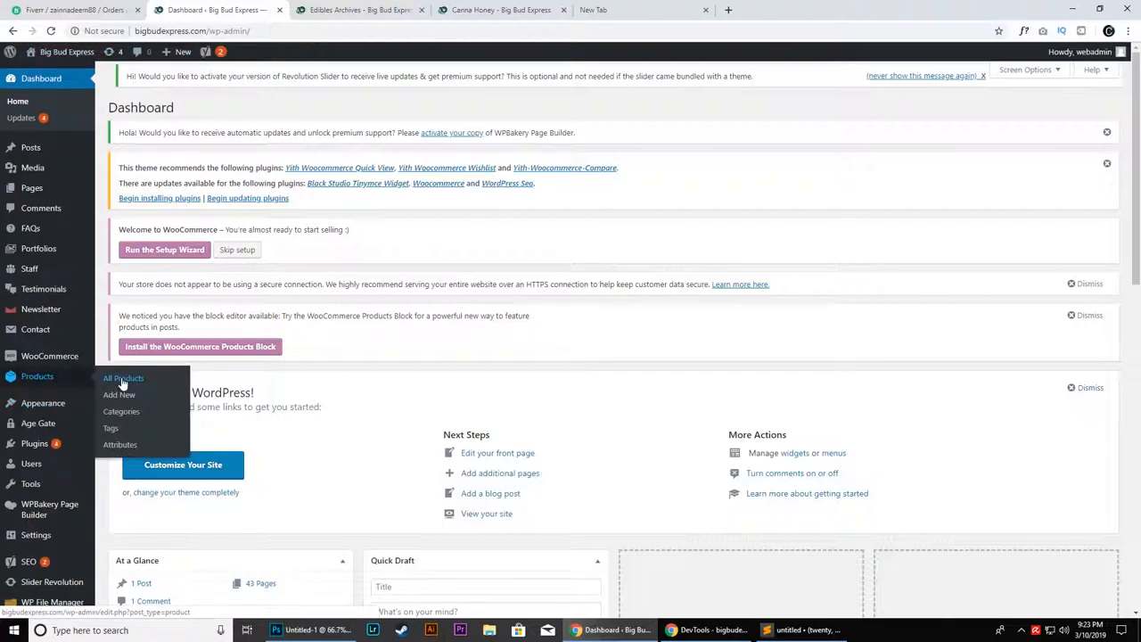
{"action": "mouse_move", "coordinate": [38, 374]}
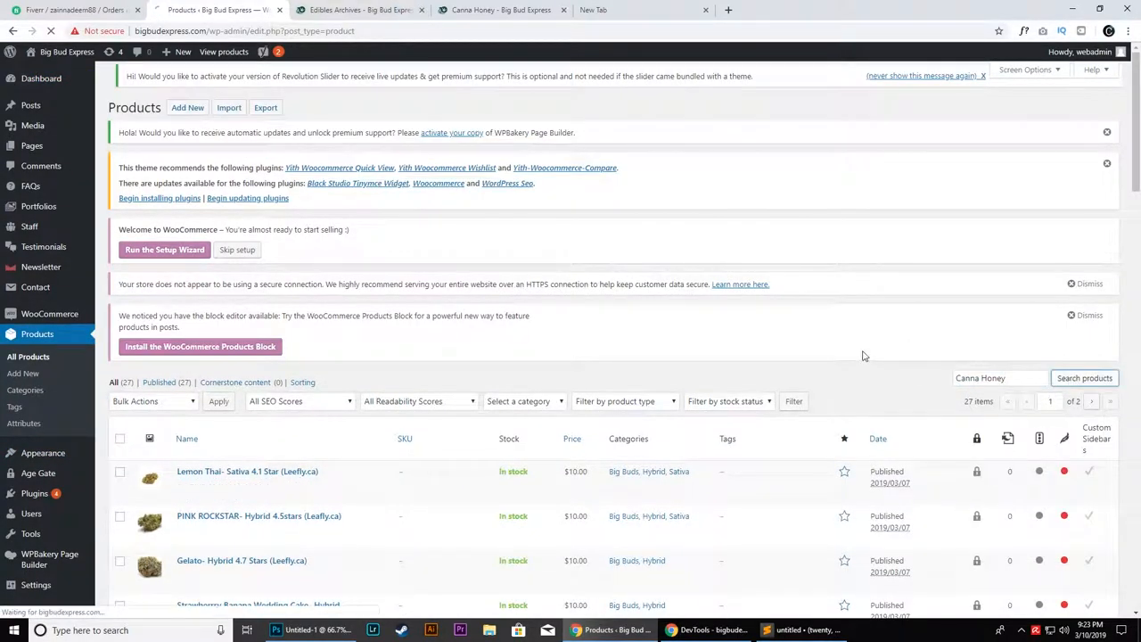
{"action": "left_click", "coordinate": [1083, 378]}
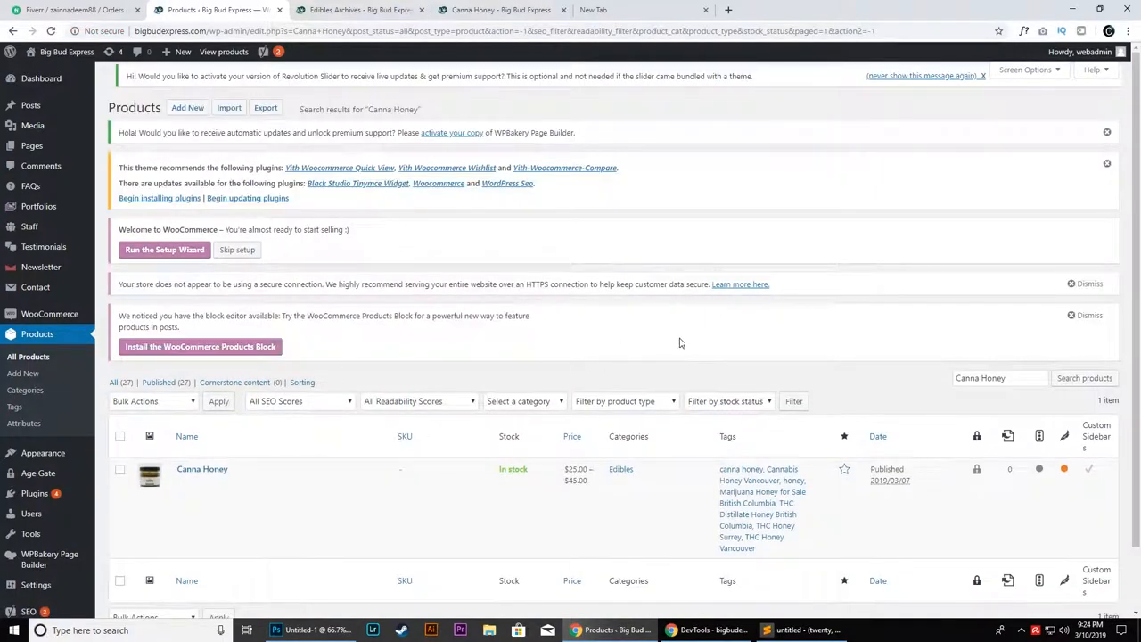
{"action": "mouse_move", "coordinate": [202, 469]}
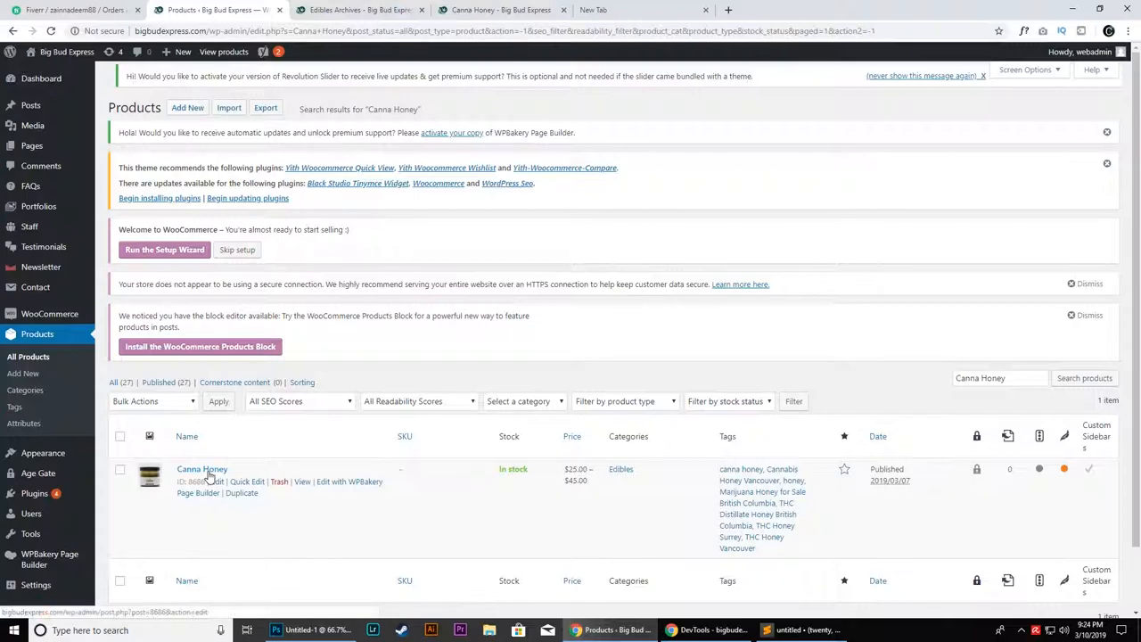
{"action": "left_click", "coordinate": [201, 469]}
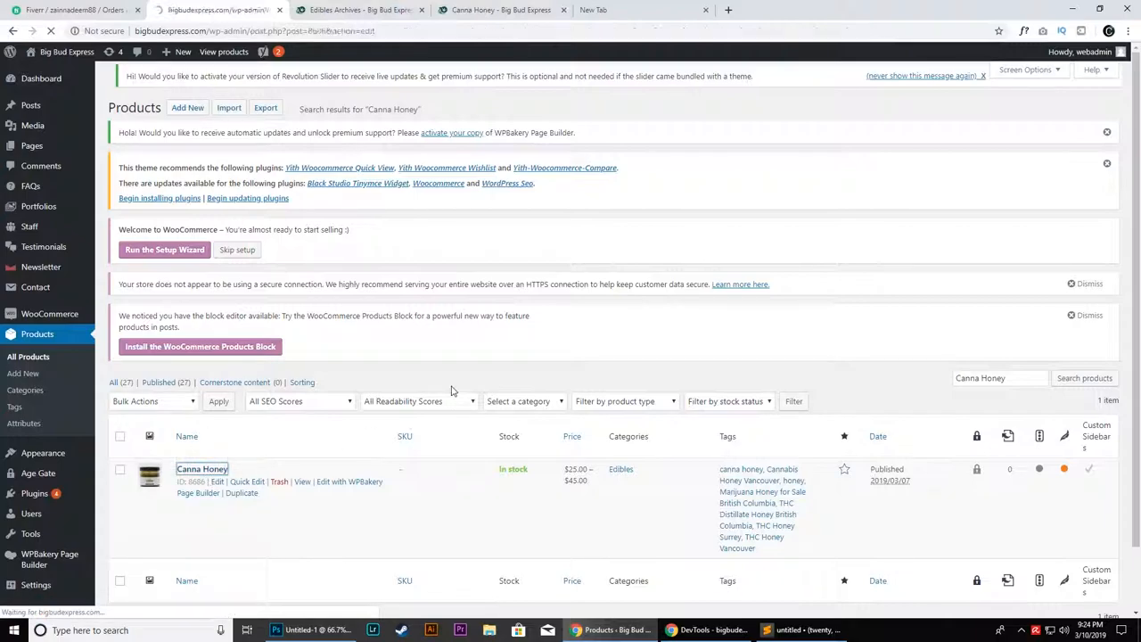
{"action": "left_click", "coordinate": [201, 467]}
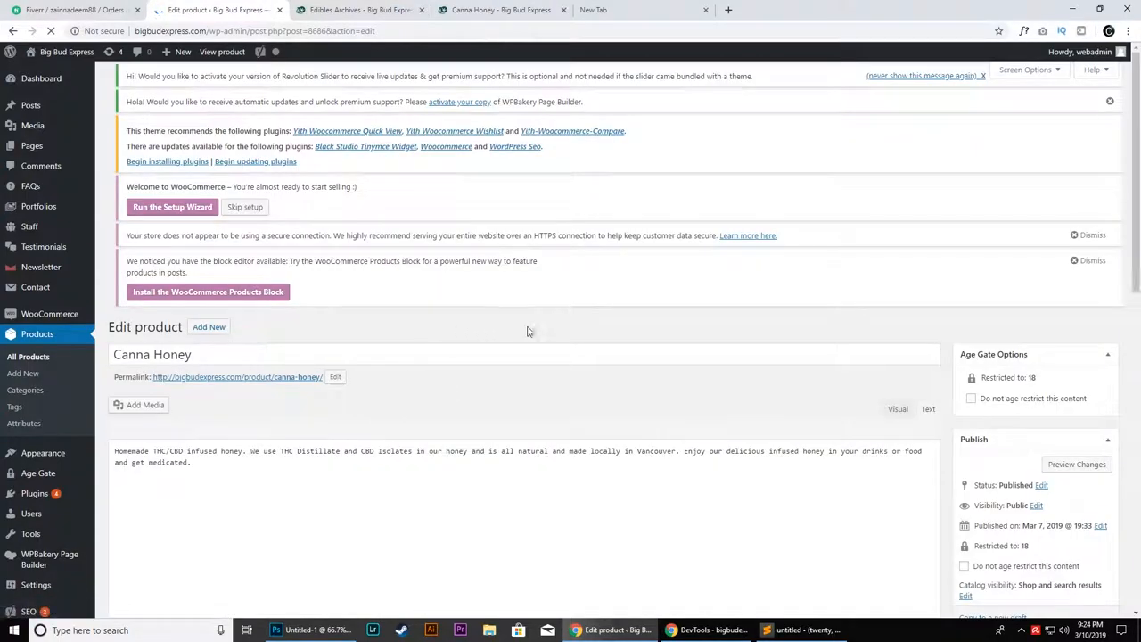
- In Inventory, enable Manage stock with quantity 0 and update the product
{"action": "scroll", "scroll_direction": "down", "scroll_amount": 3}
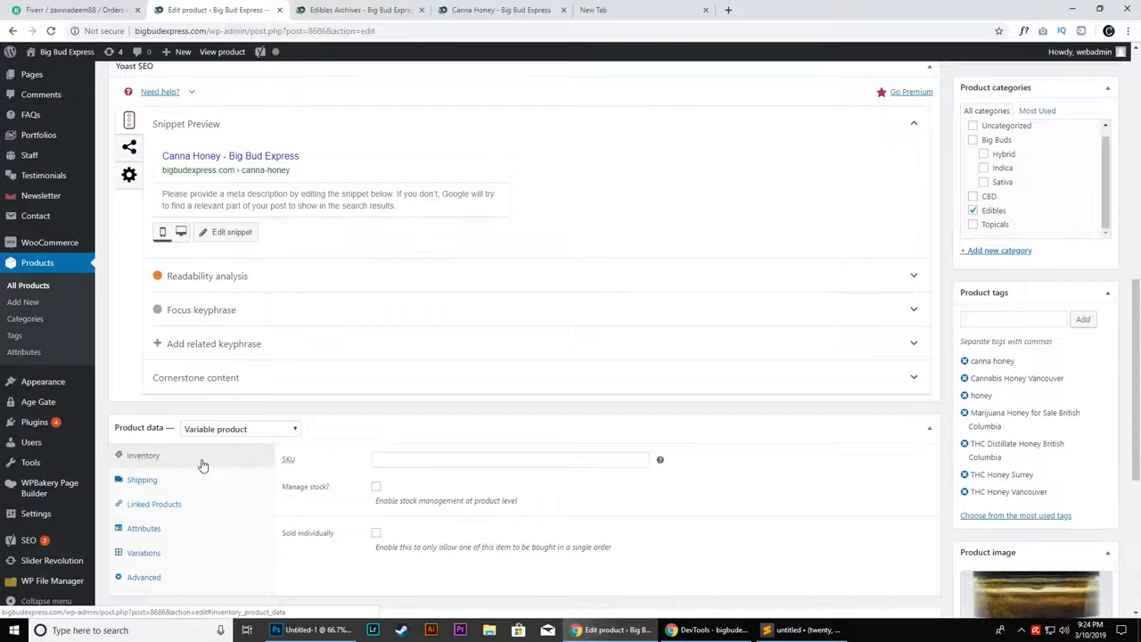
{"action": "mouse_move", "coordinate": [346, 513]}
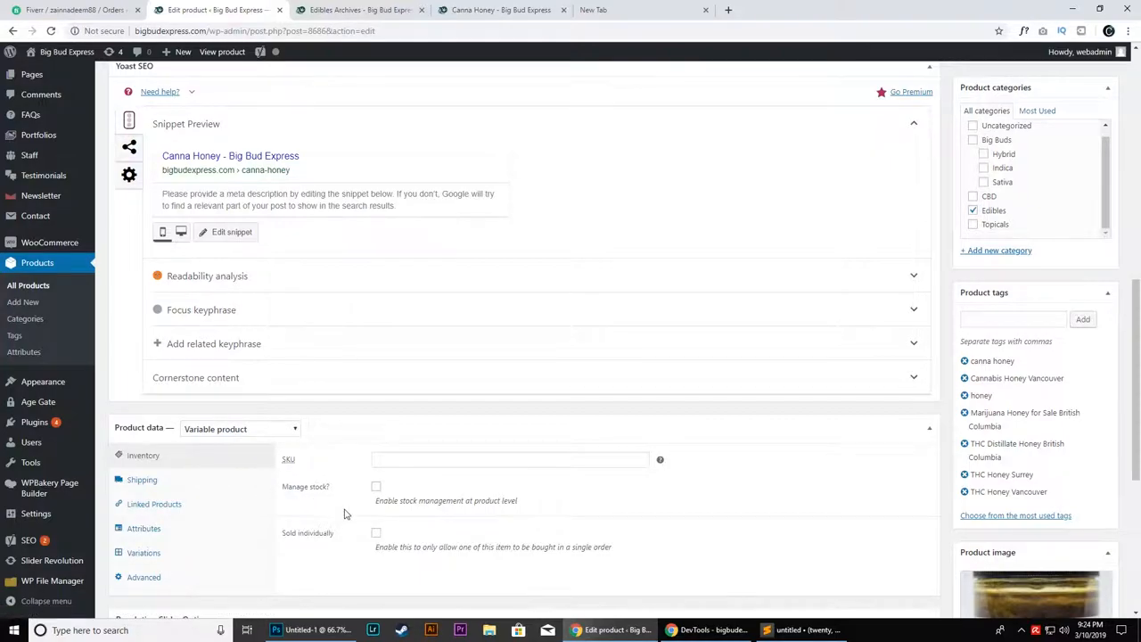
{"action": "left_click", "coordinate": [374, 485]}
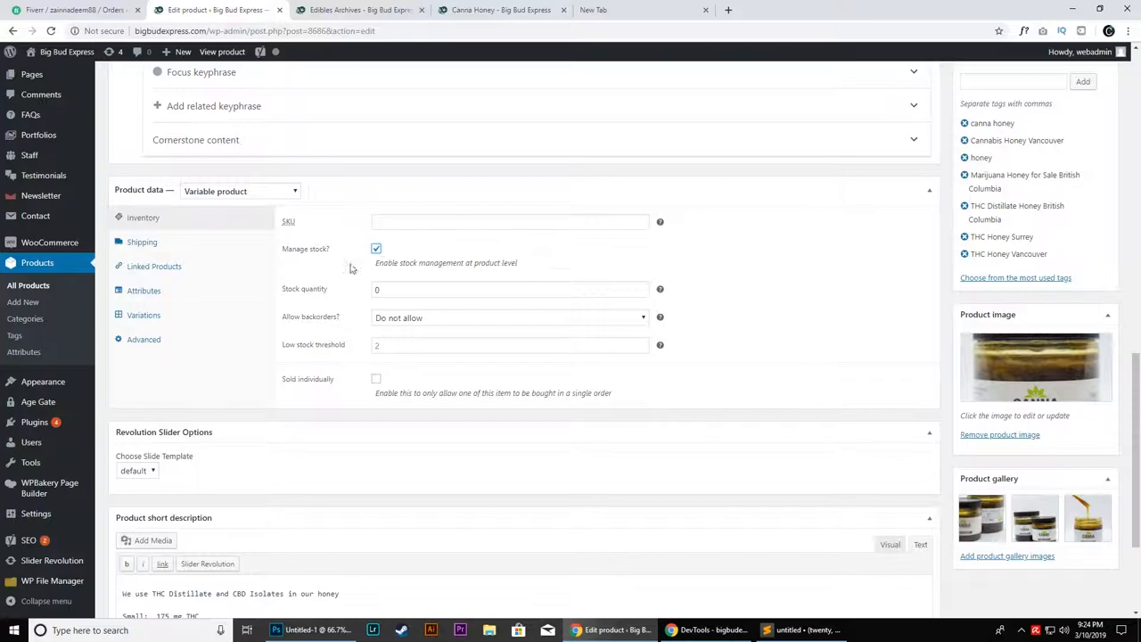
{"action": "mouse_move", "coordinate": [335, 261]}
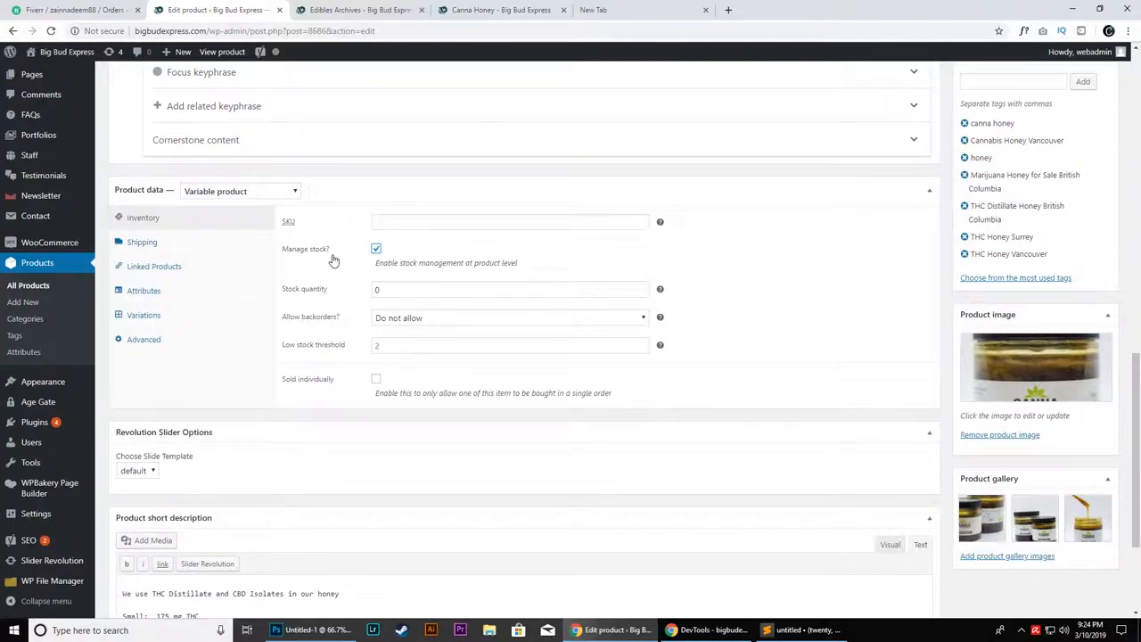
{"action": "mouse_move", "coordinate": [317, 294]}
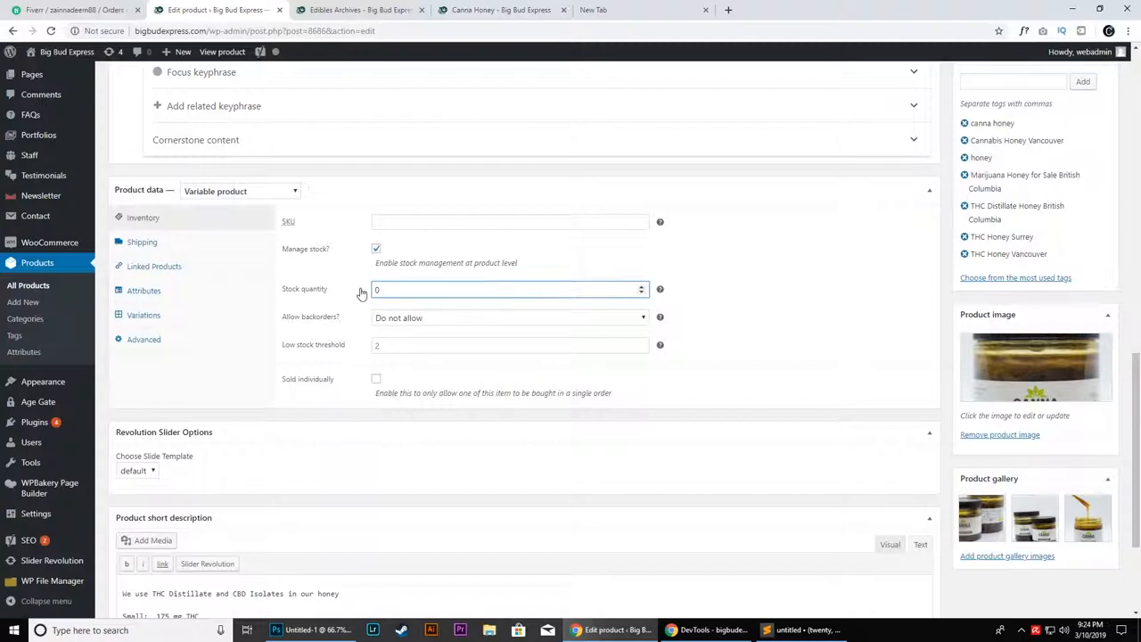
{"action": "left_click", "coordinate": [508, 289]}
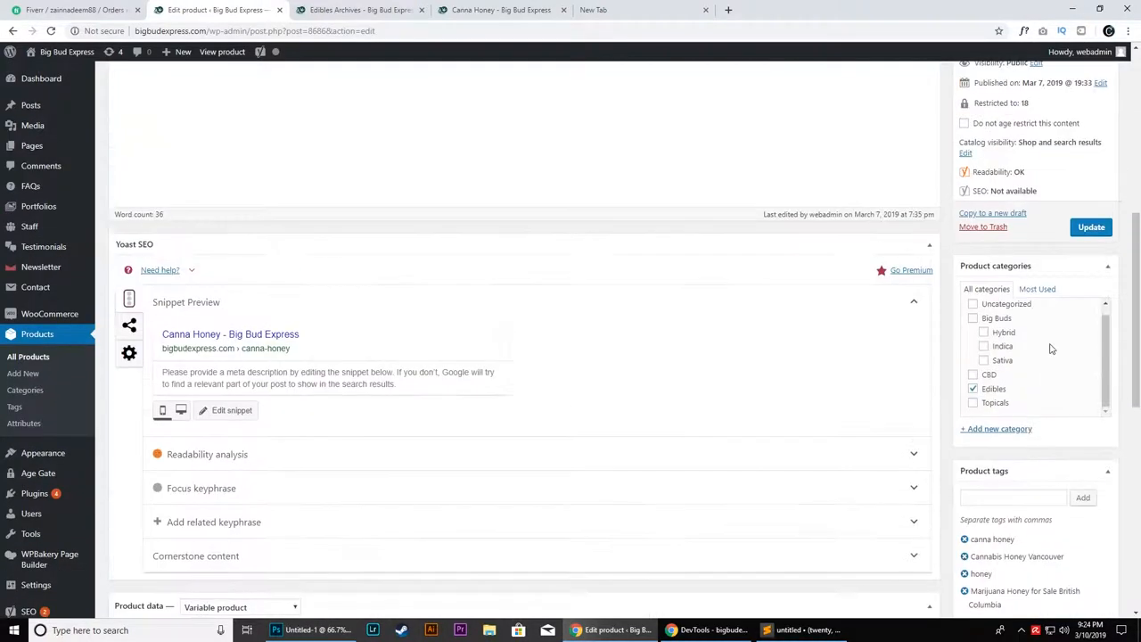
{"action": "left_click", "coordinate": [1091, 226]}
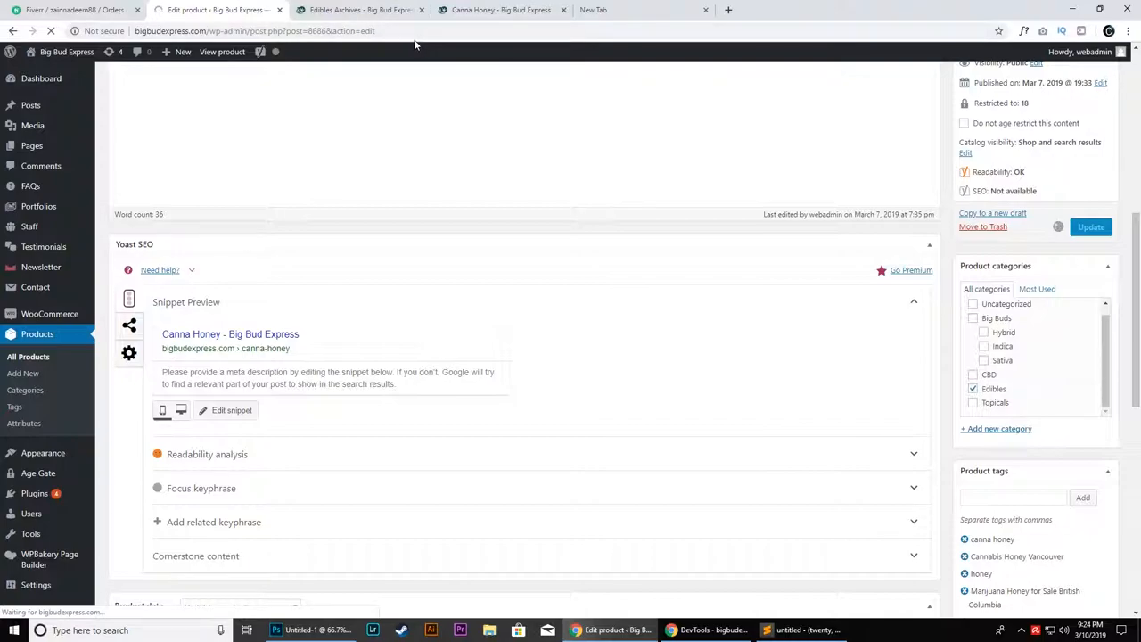
- Reload the storefront page, confirm Small size shows Out of stock, then return to the editor
{"action": "left_click", "coordinate": [499, 11]}
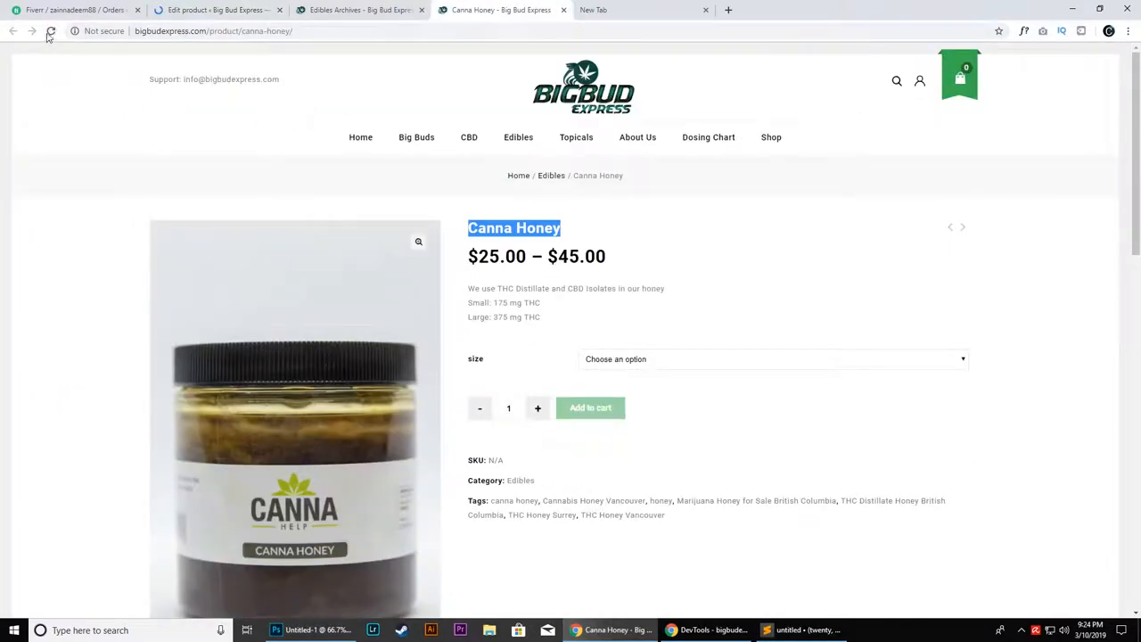
{"action": "left_click", "coordinate": [50, 30]}
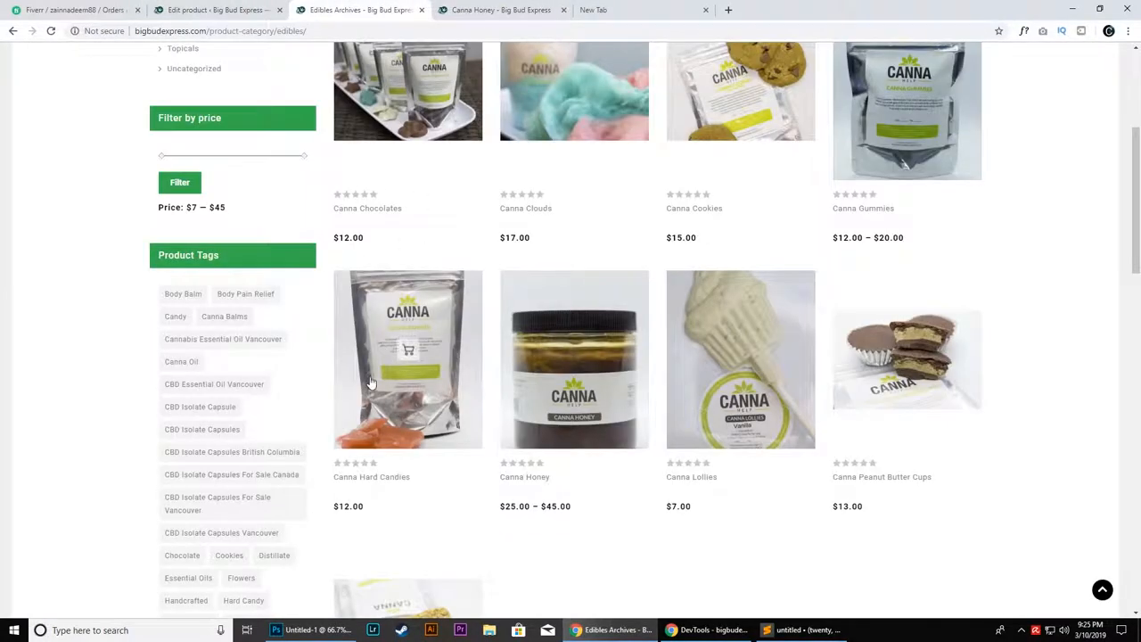
{"action": "left_click", "coordinate": [214, 11]}
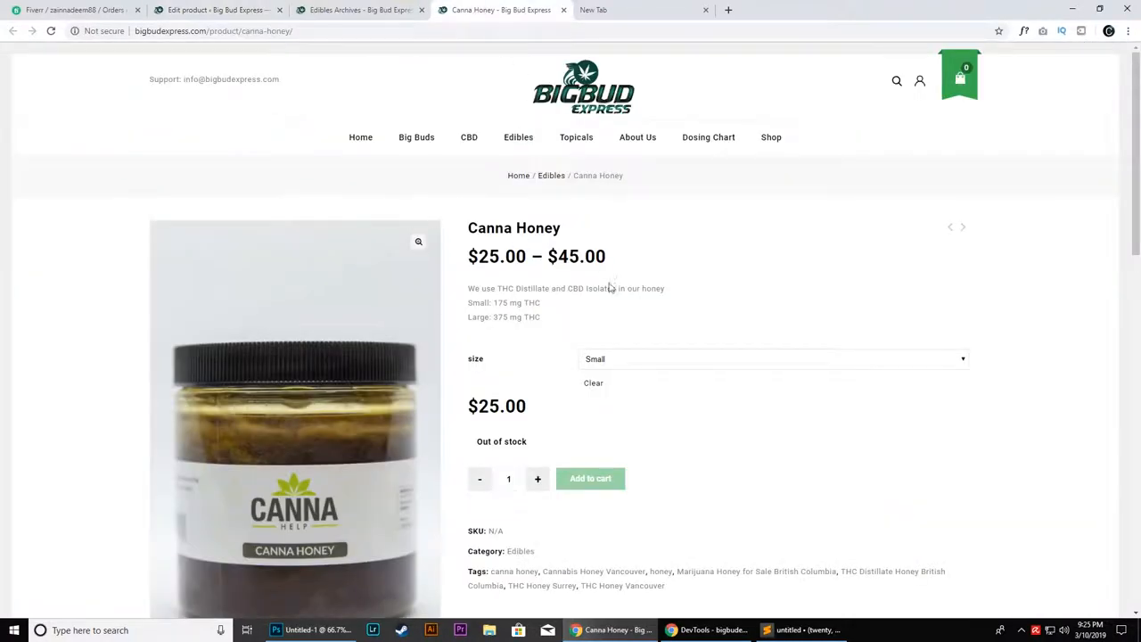
{"action": "mouse_move", "coordinate": [584, 300]}
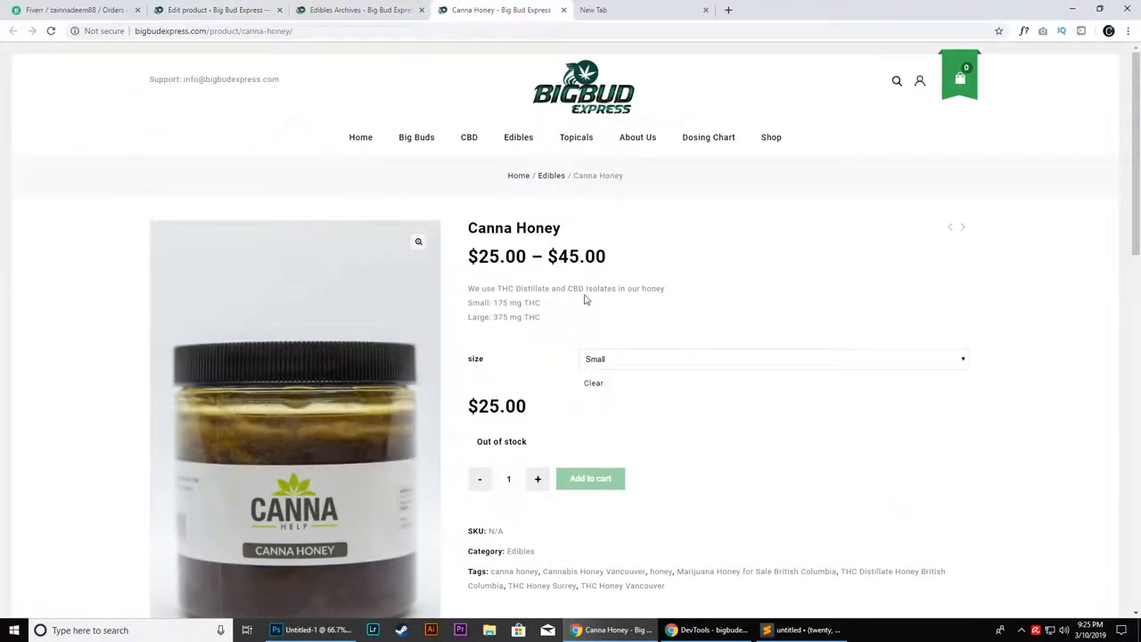
{"action": "mouse_move", "coordinate": [628, 438]}
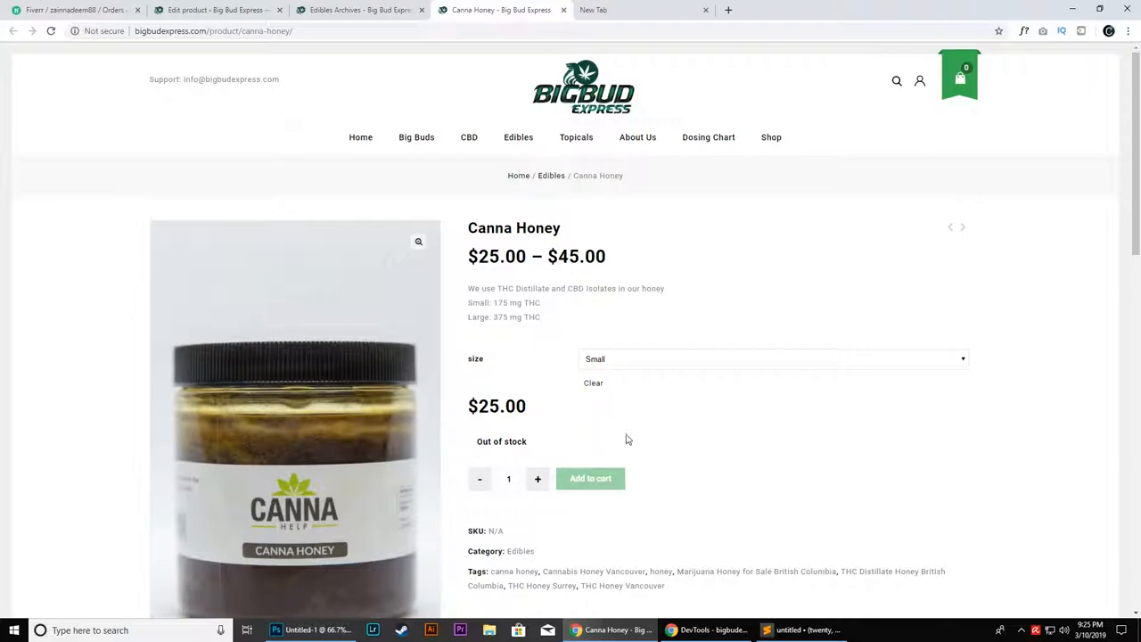
{"action": "left_click", "coordinate": [218, 11]}
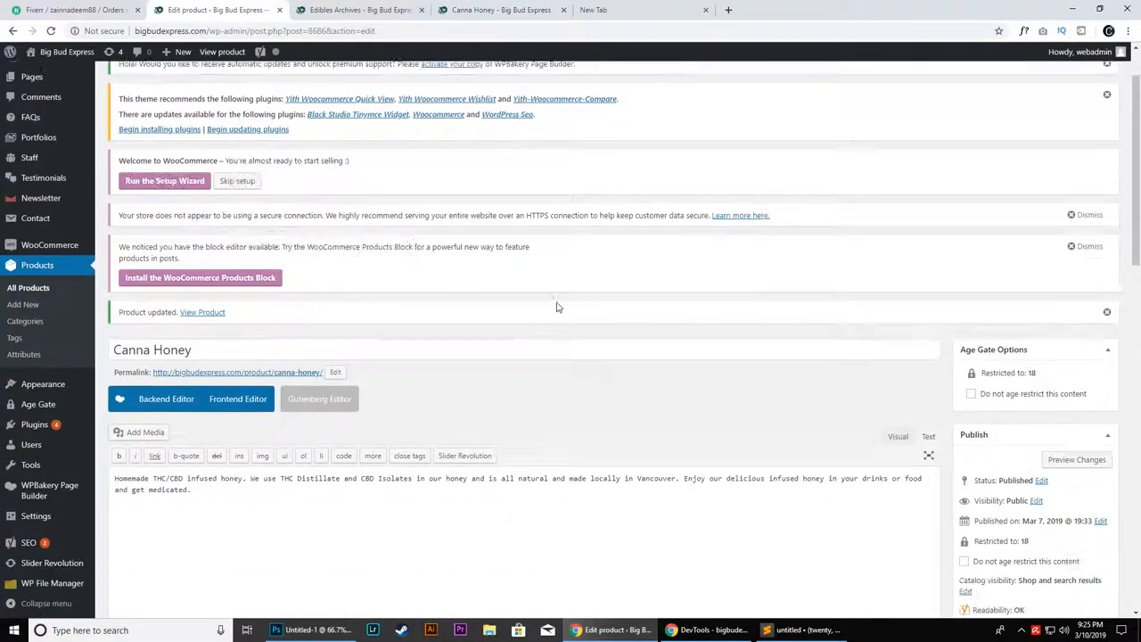
- Toggle Manage stock, set the stock quantity to 78, and update the product again
{"action": "scroll", "scroll_direction": "down", "scroll_amount": 3}
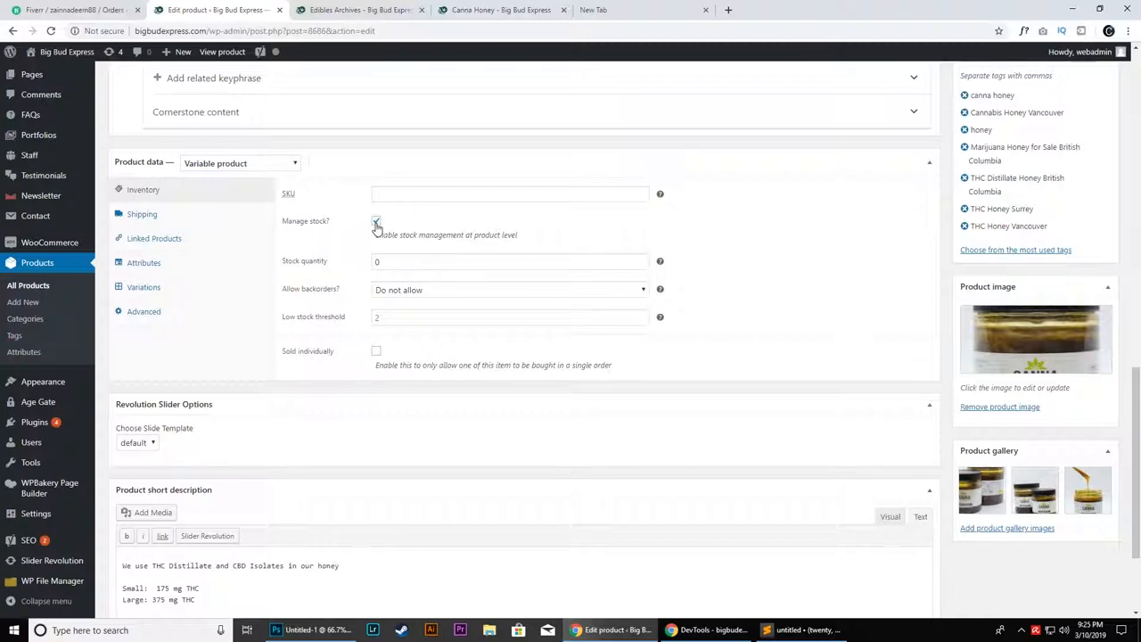
{"action": "left_click", "coordinate": [374, 221]}
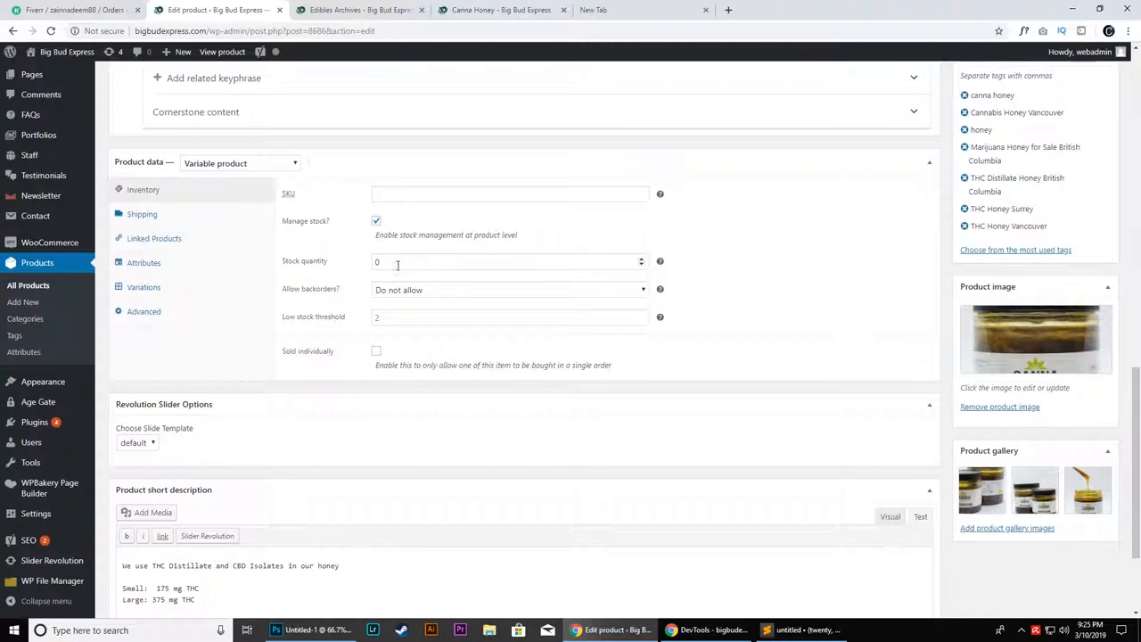
{"action": "left_click", "coordinate": [508, 260]}
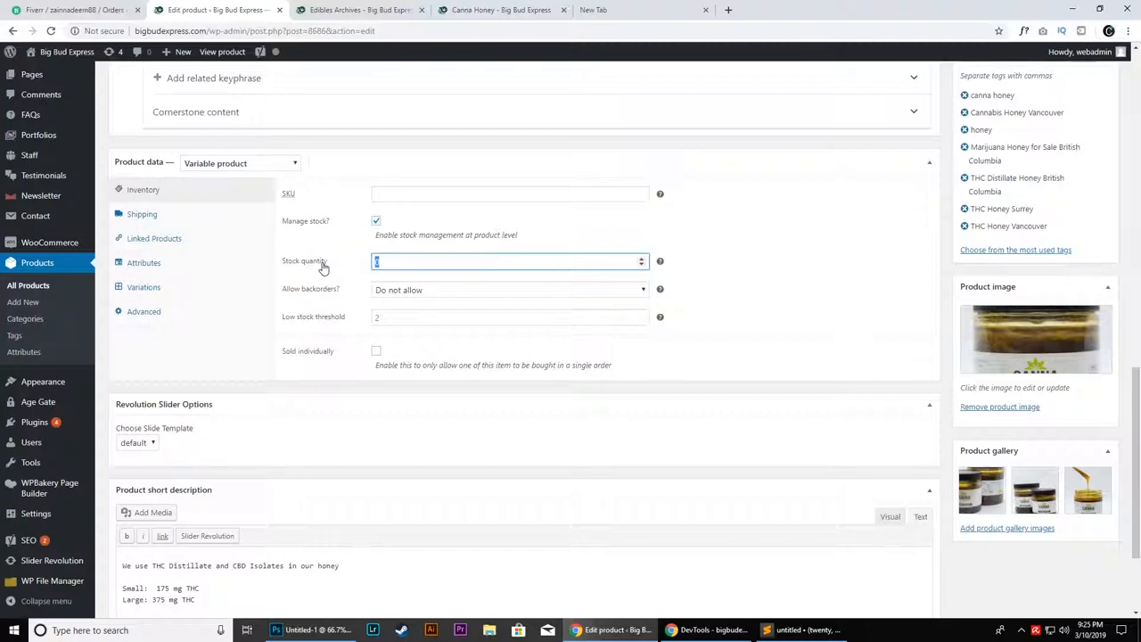
{"action": "type", "text": "78"}
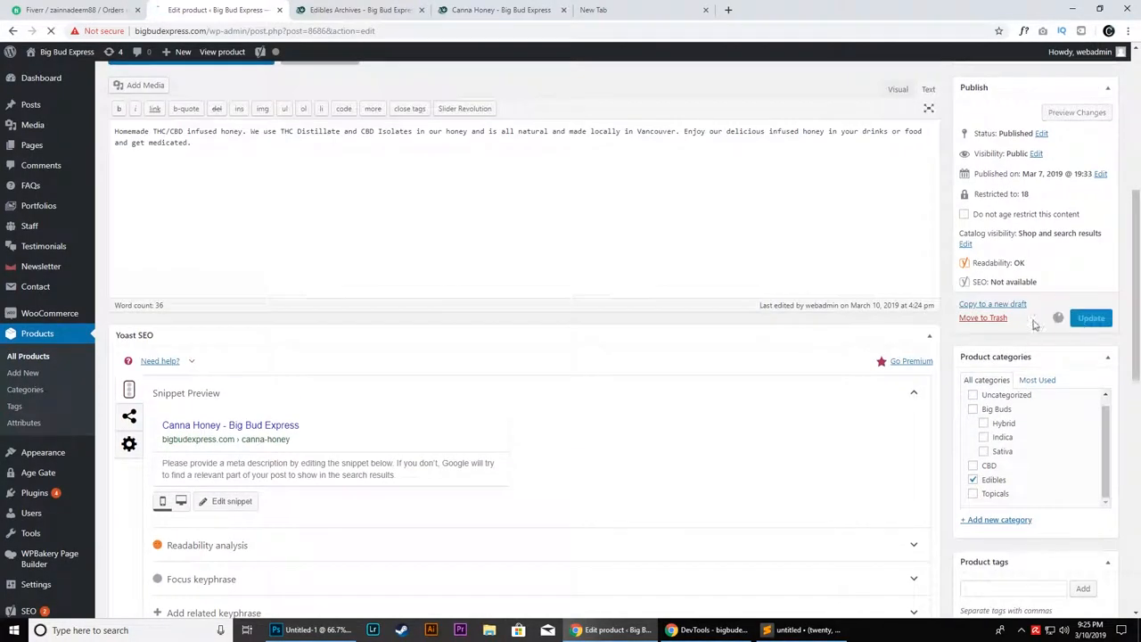
{"action": "left_click", "coordinate": [1091, 317]}
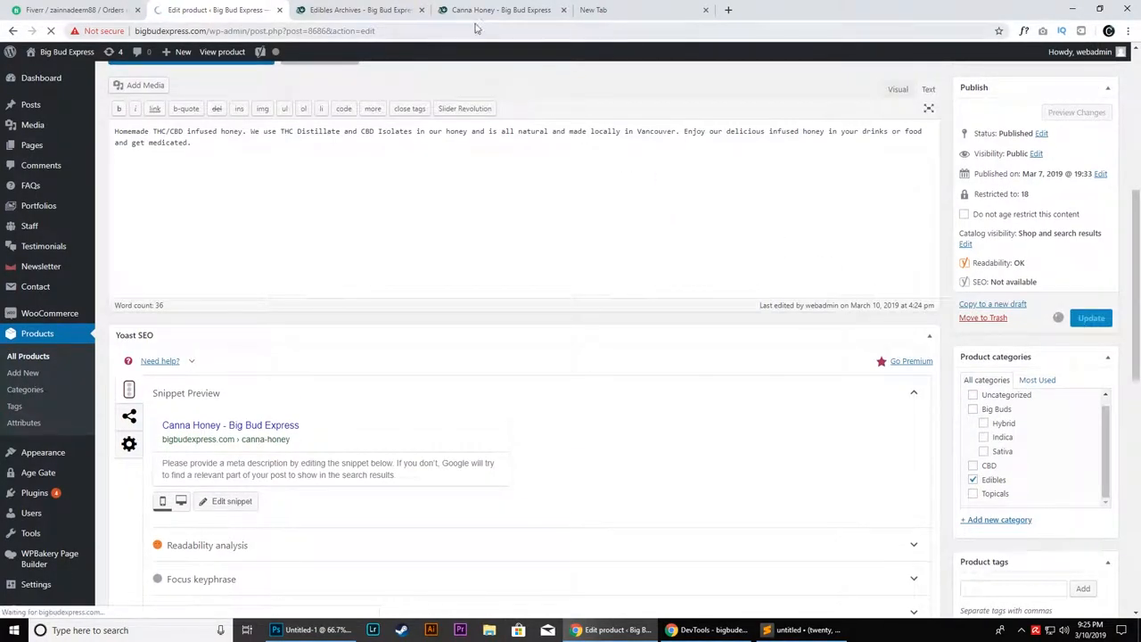
{"action": "left_click", "coordinate": [1091, 317]}
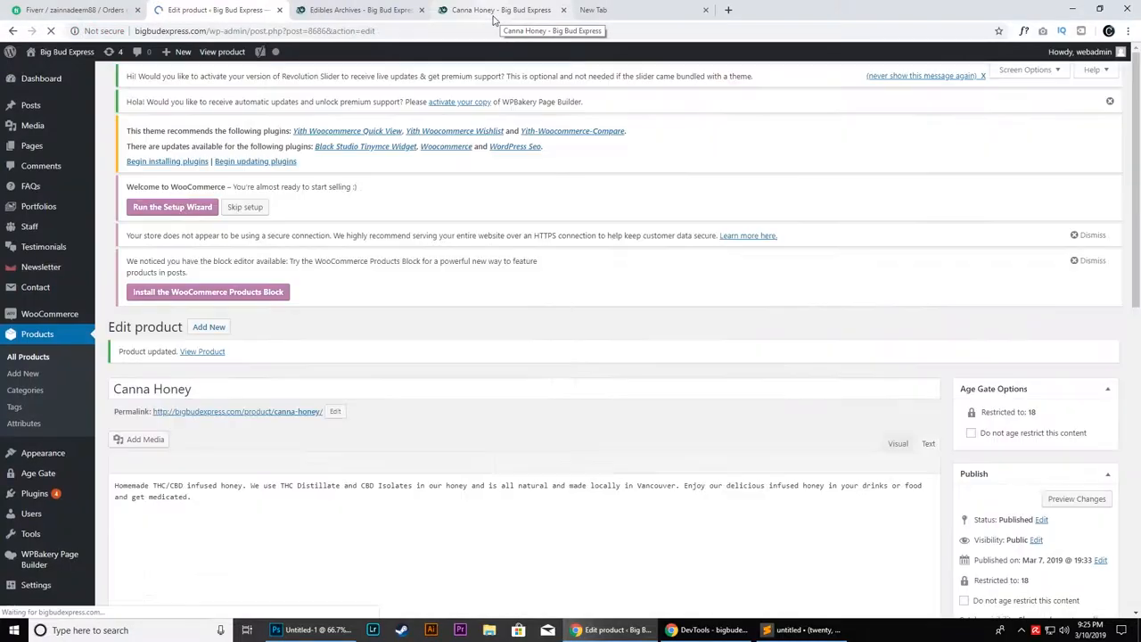